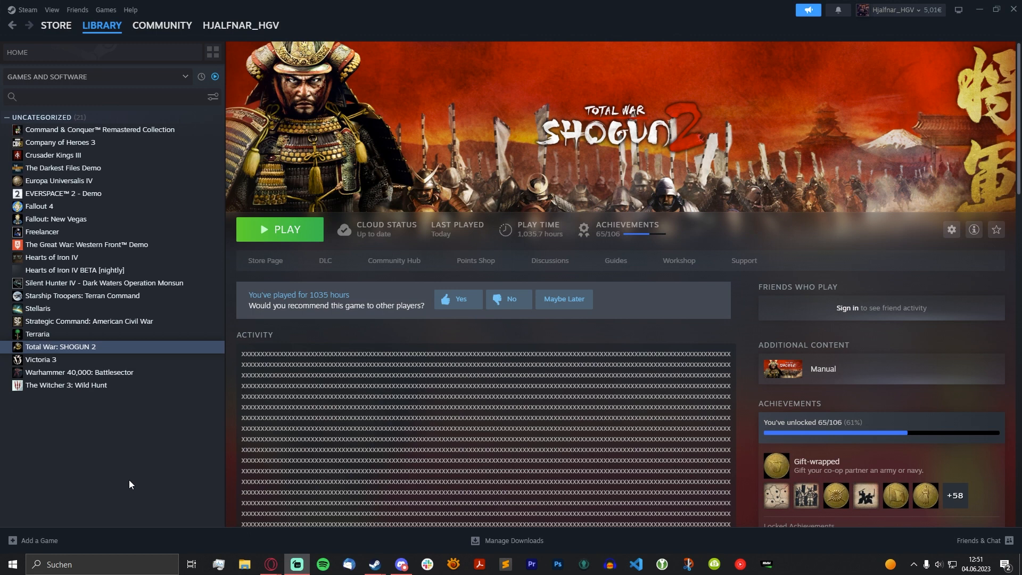
mouse_move(179, 359)
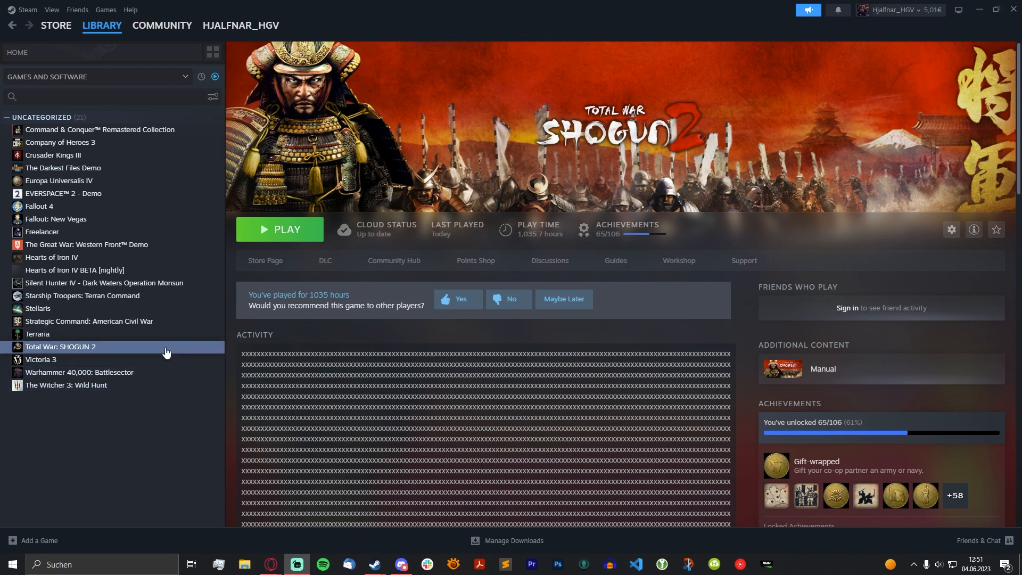
Step: Show SHOGUN 2's beta branches from Properties > Betas, with participation still None
right_click(61, 346)
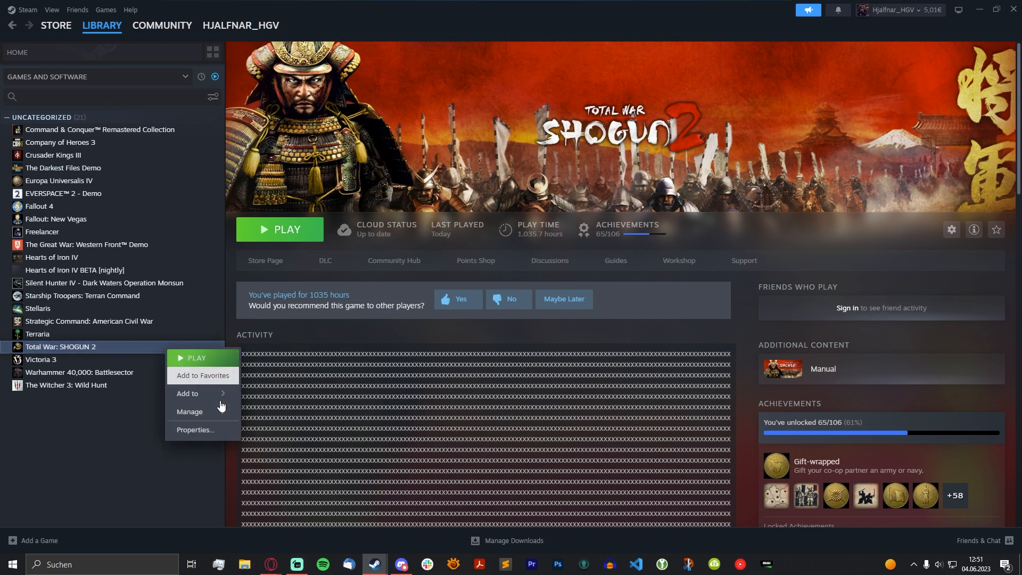
mouse_move(189, 411)
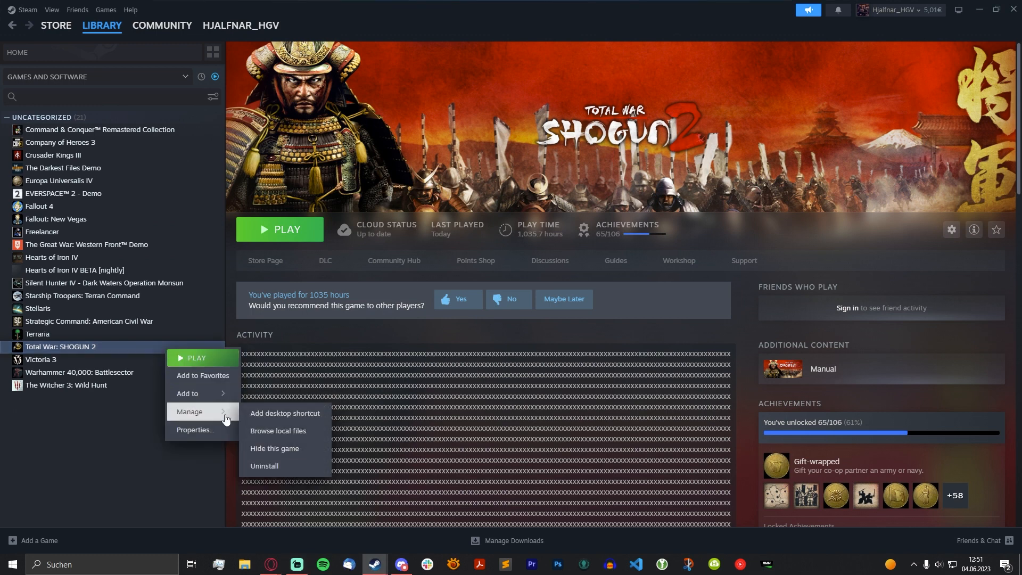
left_click(194, 429)
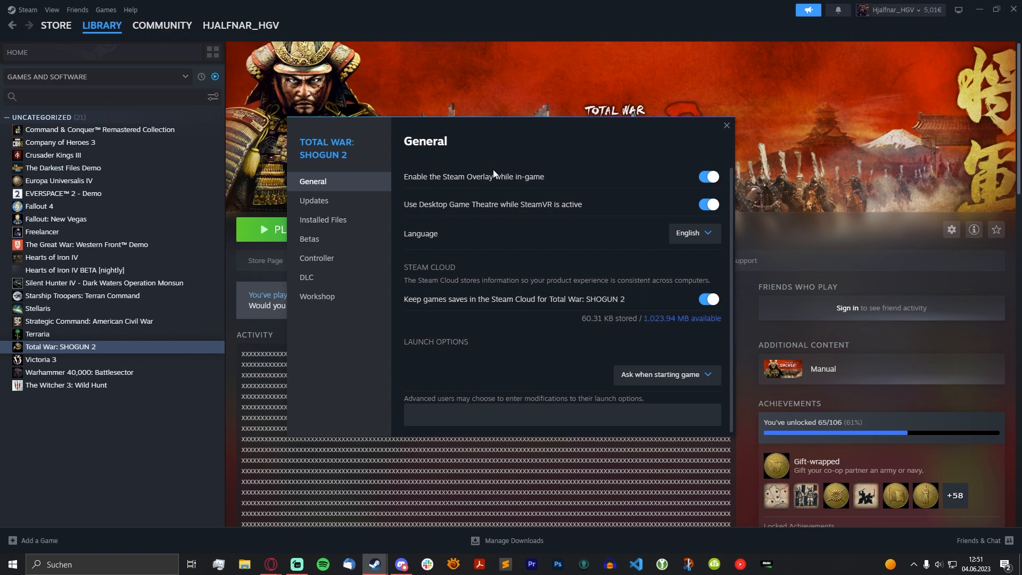
left_click(309, 240)
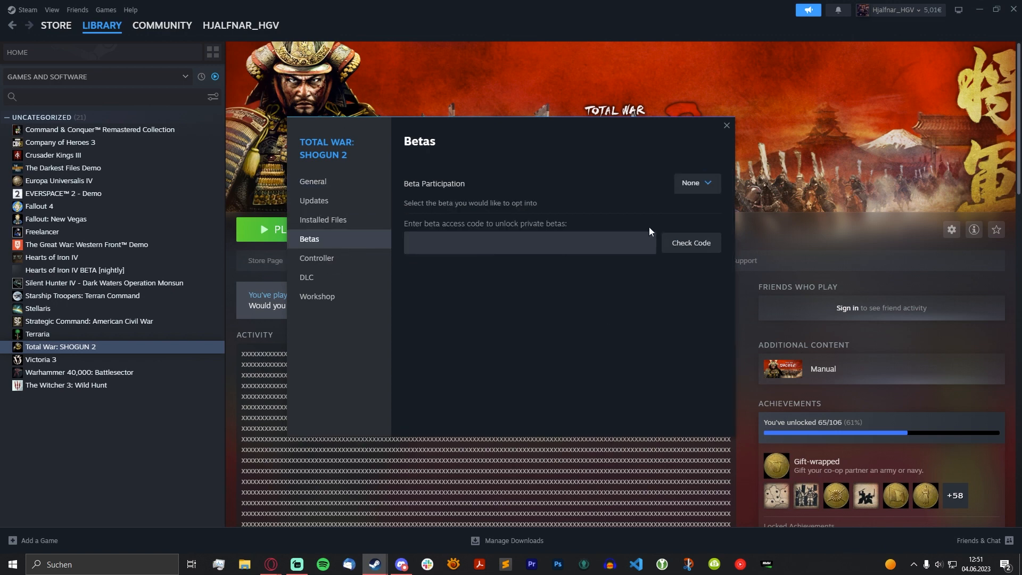
left_click(695, 182)
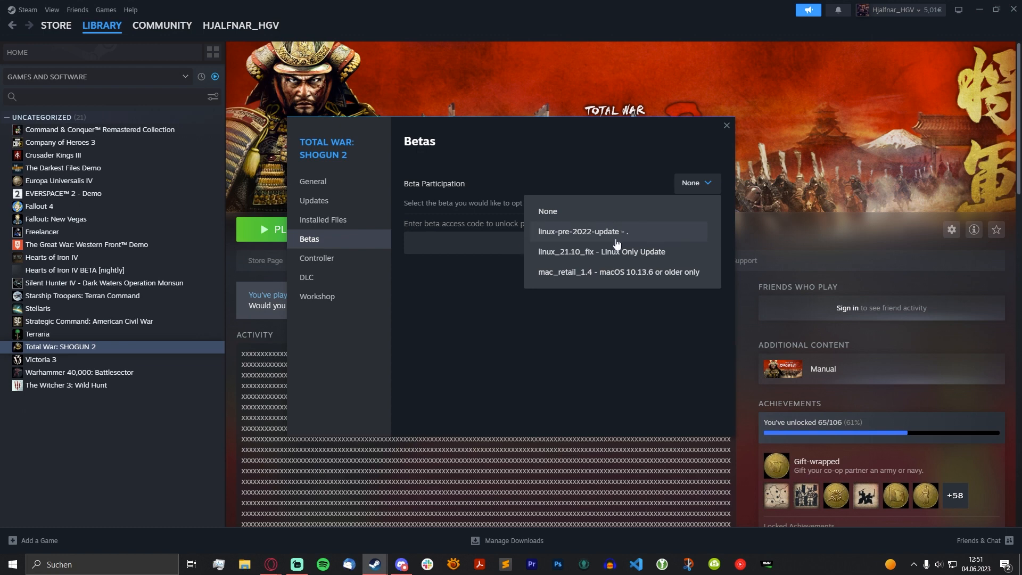
mouse_move(636, 240)
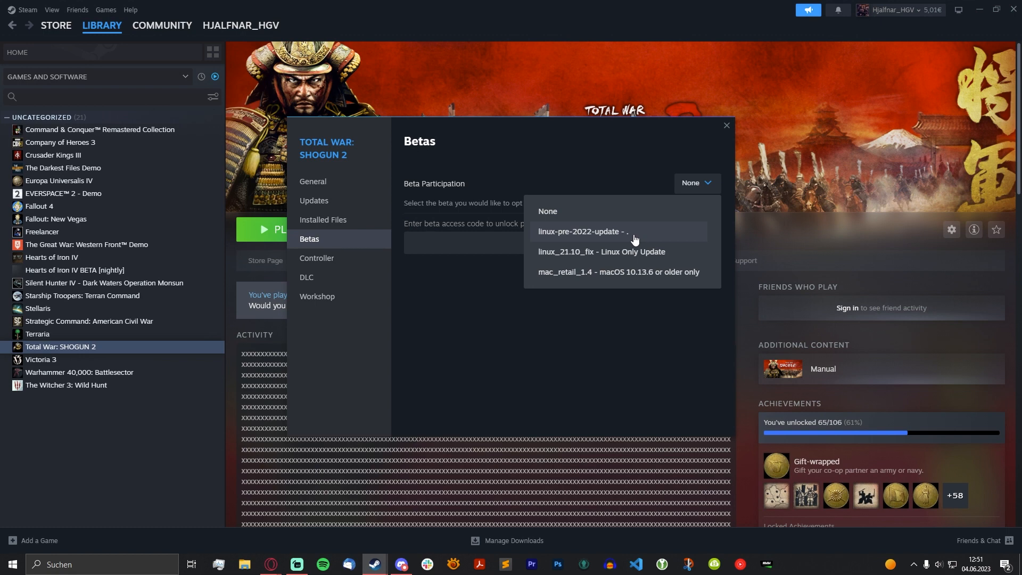
mouse_move(387, 130)
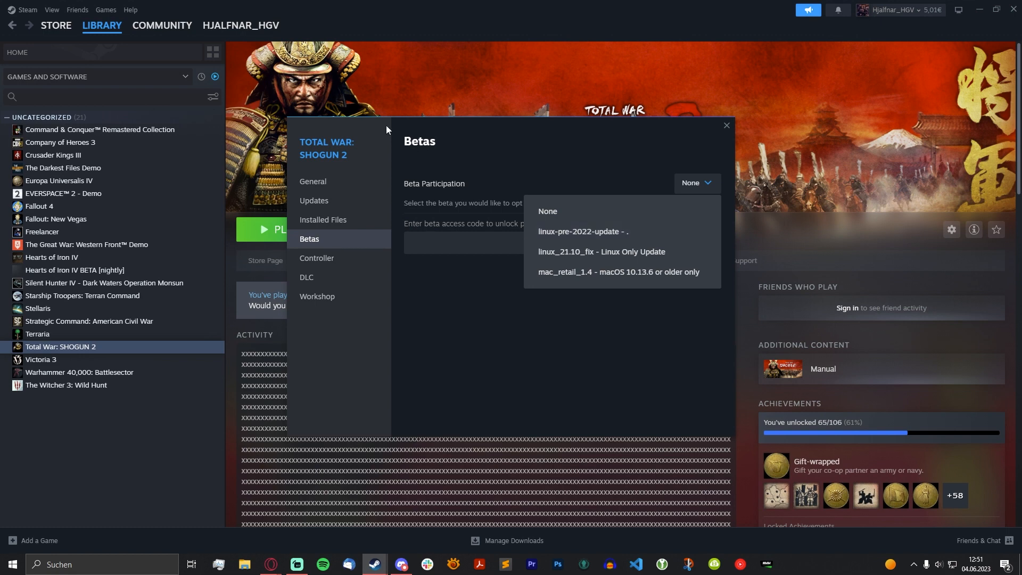
Step: Close SHOGUN 2's properties, recheck that no beta is chosen, and close again
left_click(725, 125)
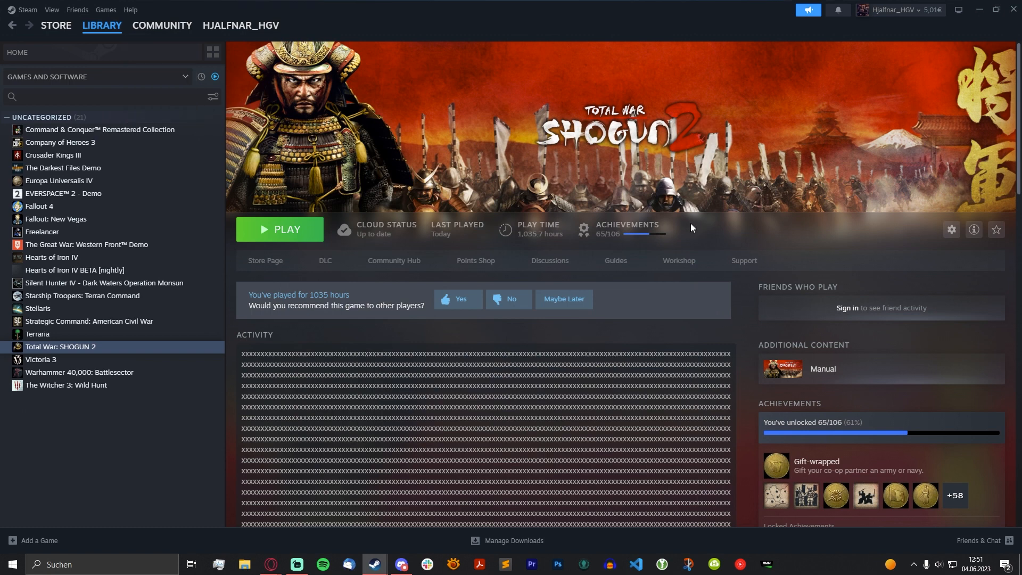
mouse_move(261, 102)
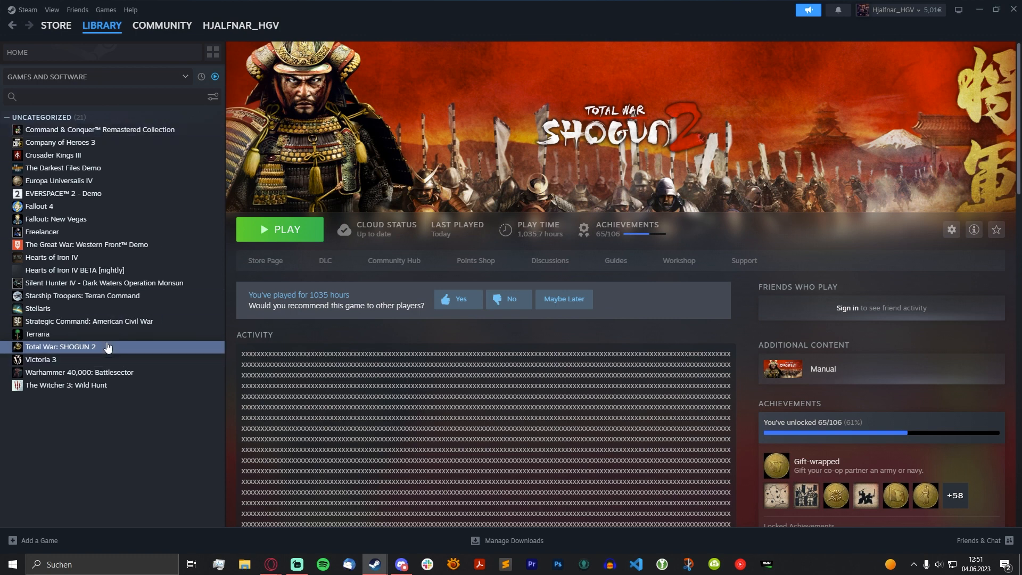
left_click(951, 230)
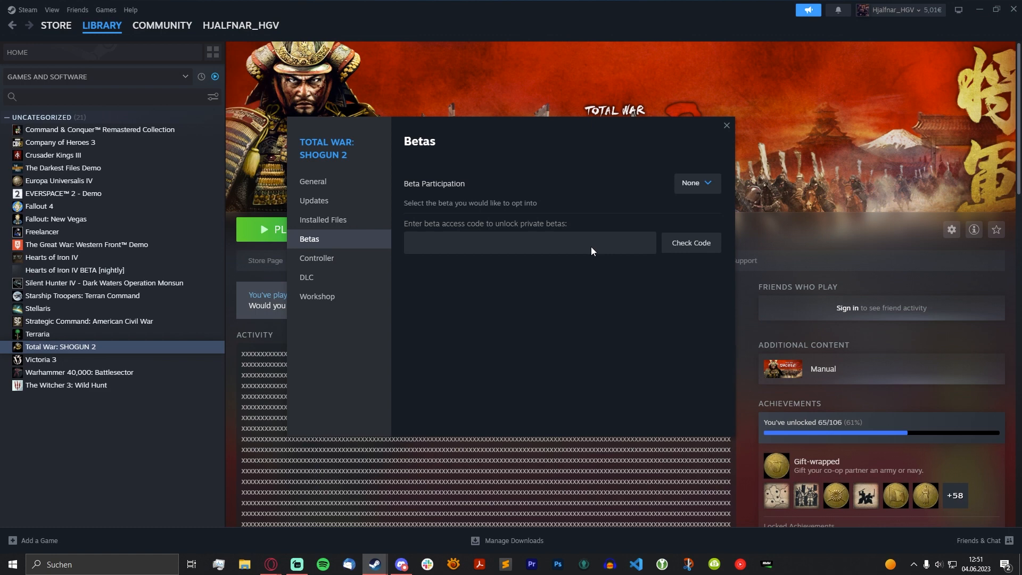
mouse_move(538, 262)
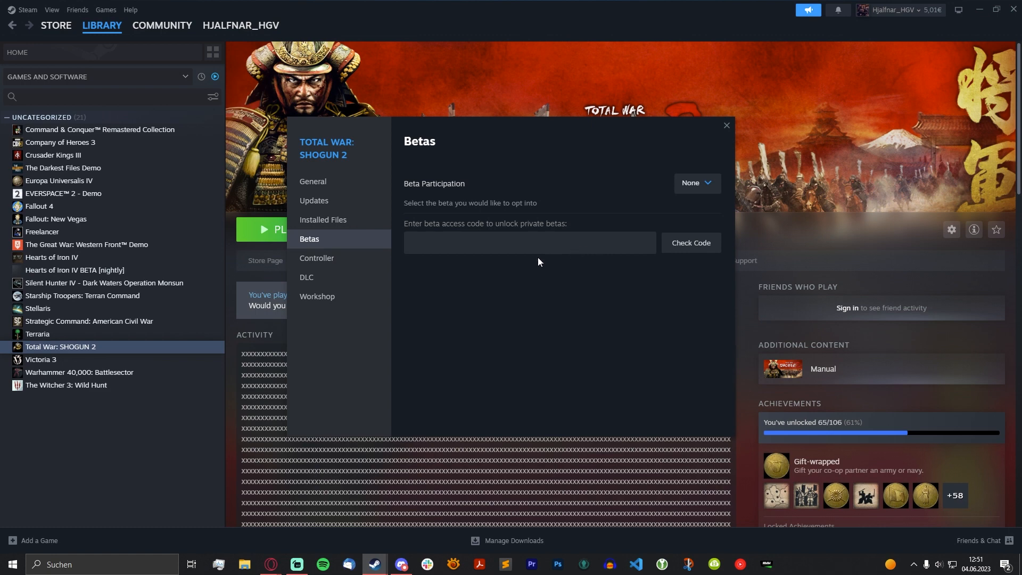
left_click(725, 125)
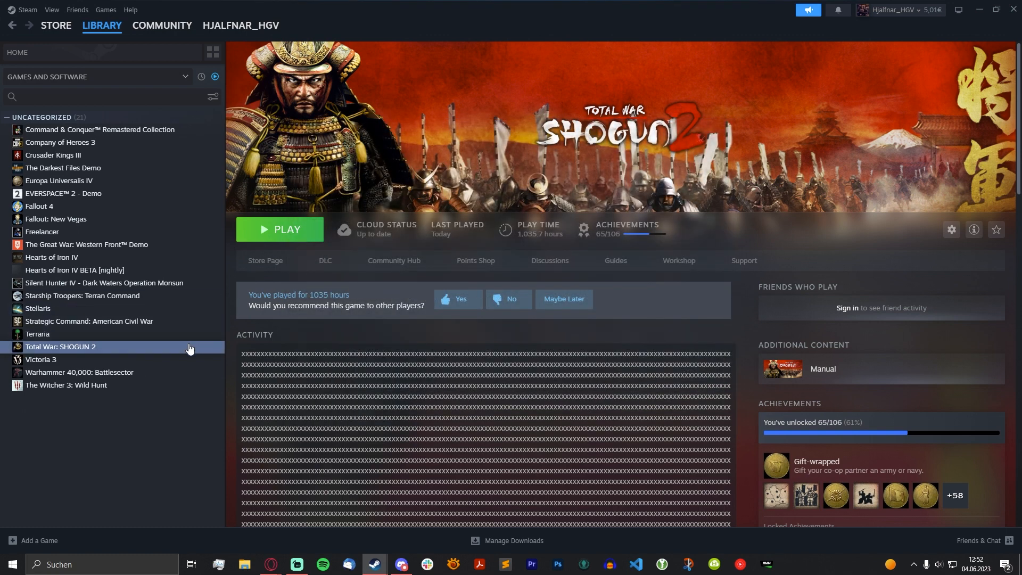
Step: Open SHOGUN 2's properties from its right-click menu and close them
right_click(61, 346)
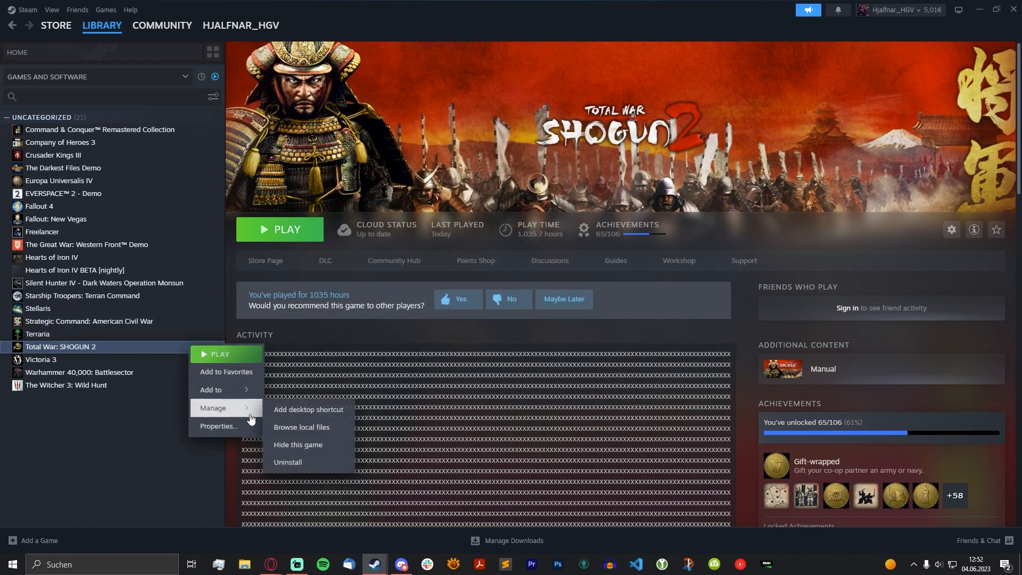
left_click(217, 428)
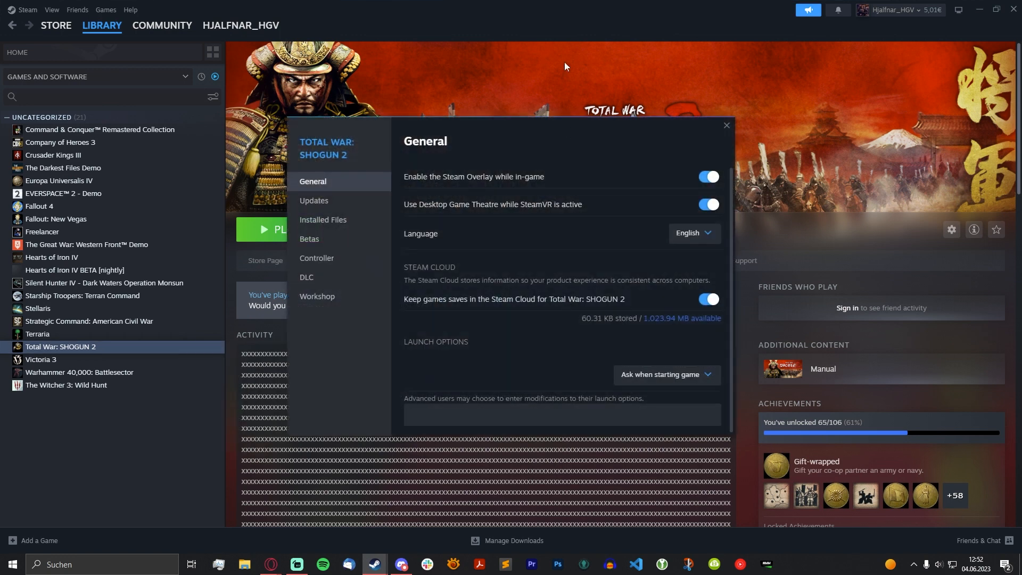
left_click(309, 238)
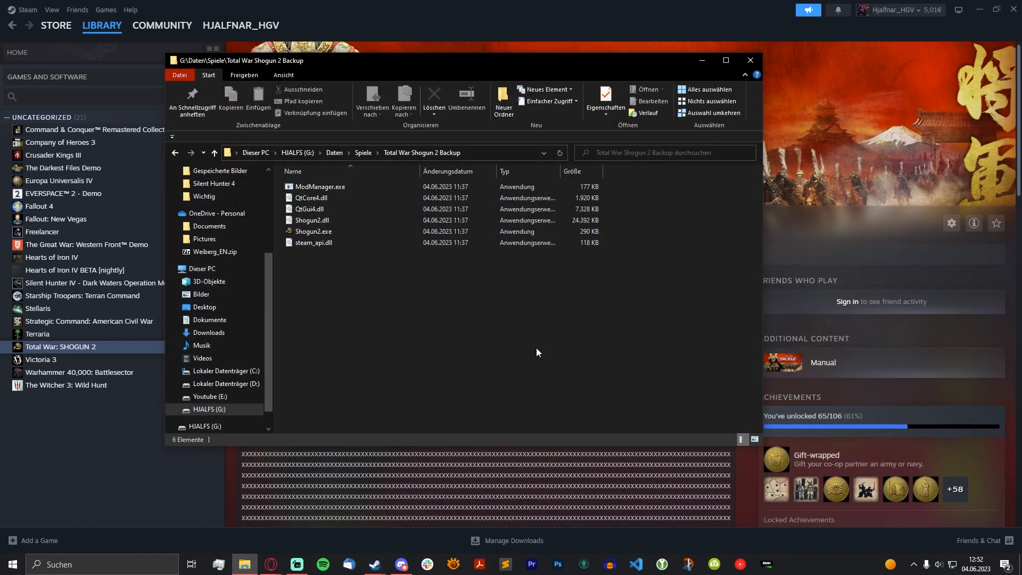
Step: Inspect ModManager.exe, QtCore4.dll and QtGui4.dll (4.5.1.0, 7.15 MB) in the Backup folder
left_click(319, 186)
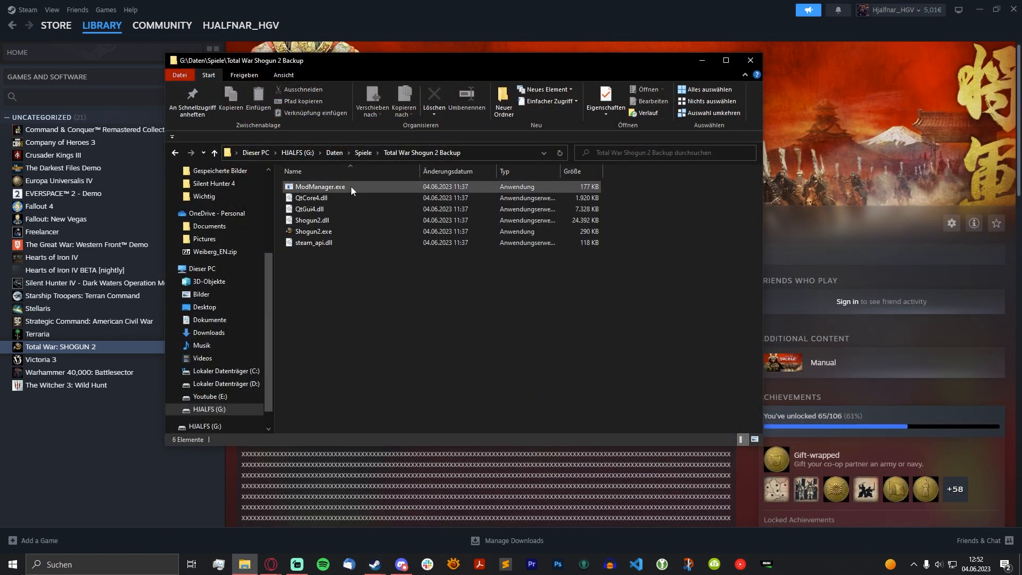
left_click(311, 197)
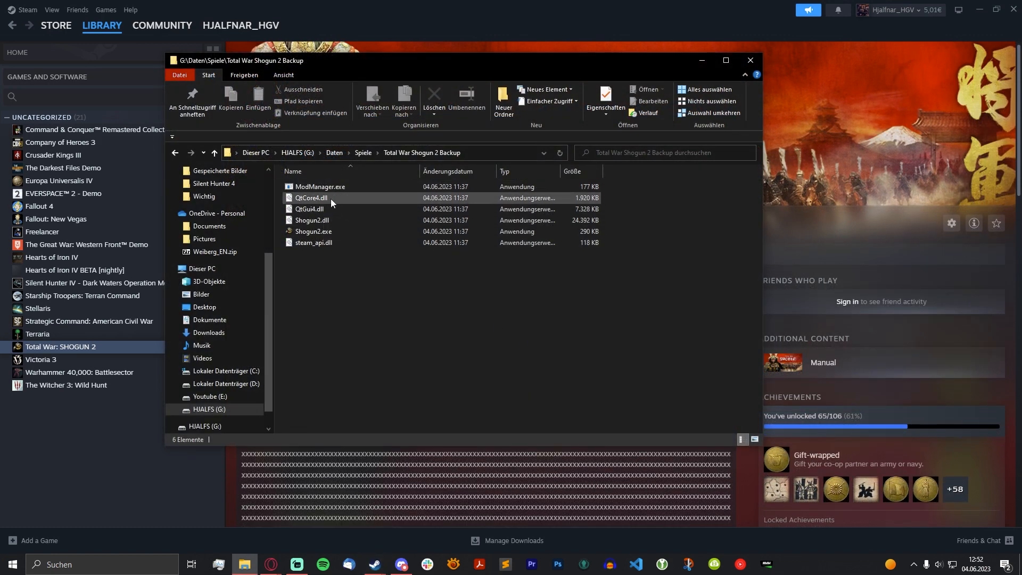
left_click(319, 208)
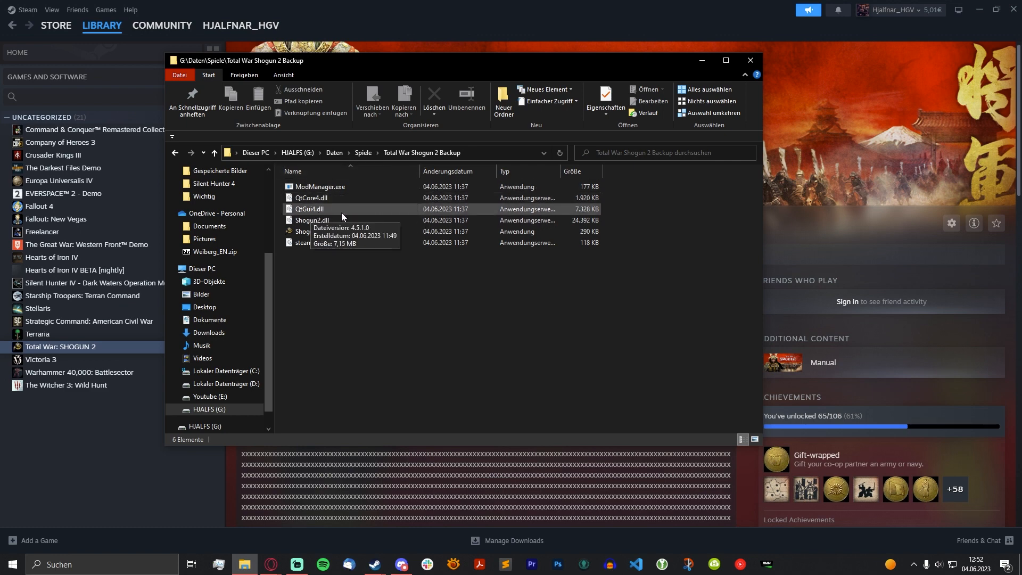
mouse_move(309, 220)
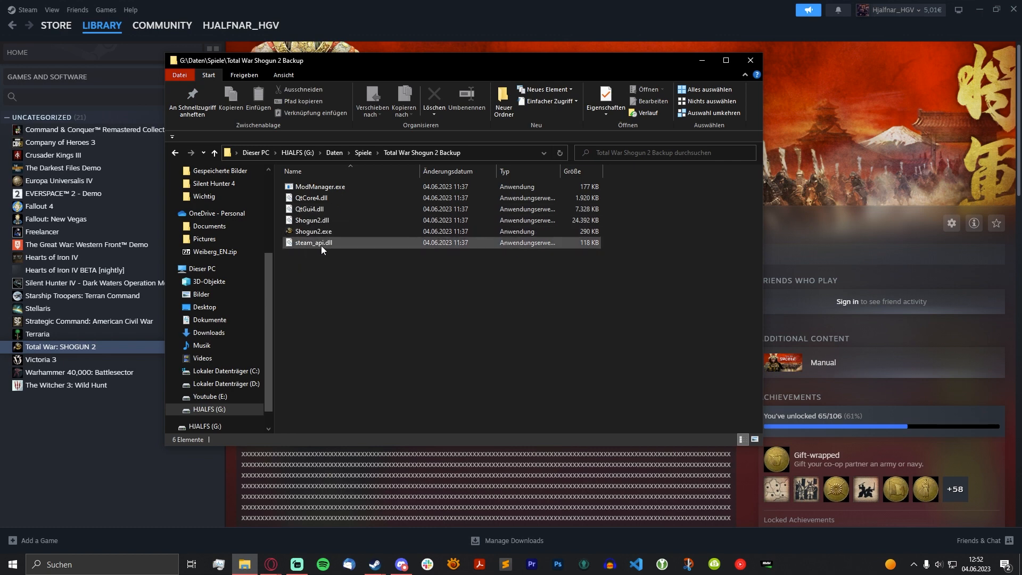
mouse_move(320, 242)
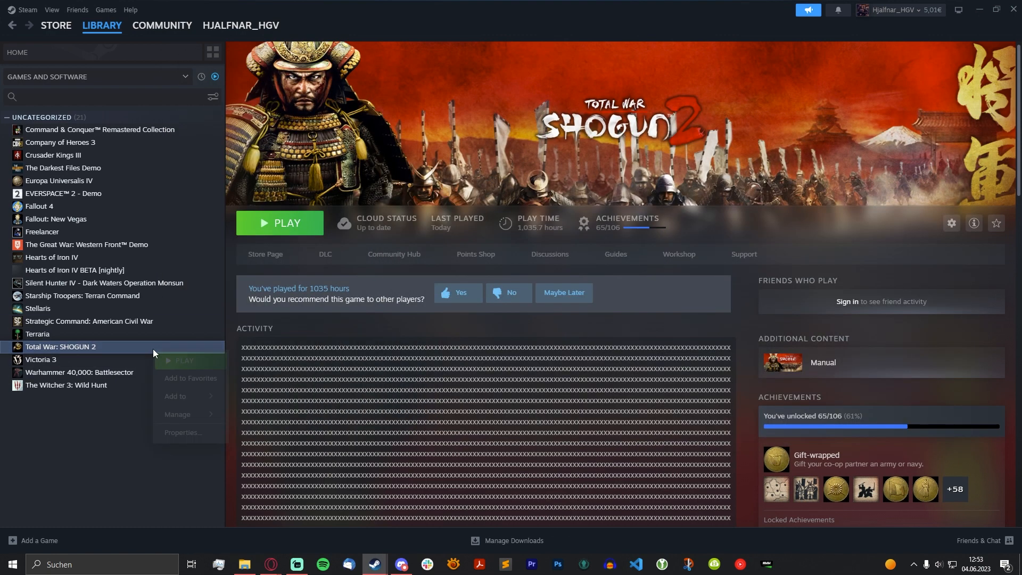
Step: Check SHOGUN 2's General properties, then browse the game's local installed files
left_click(183, 432)
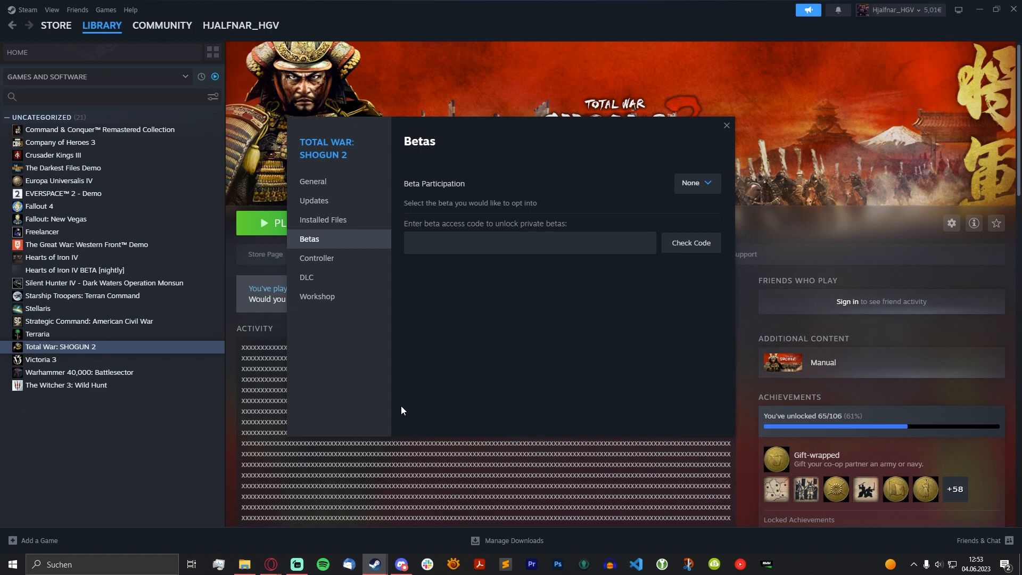
left_click(312, 181)
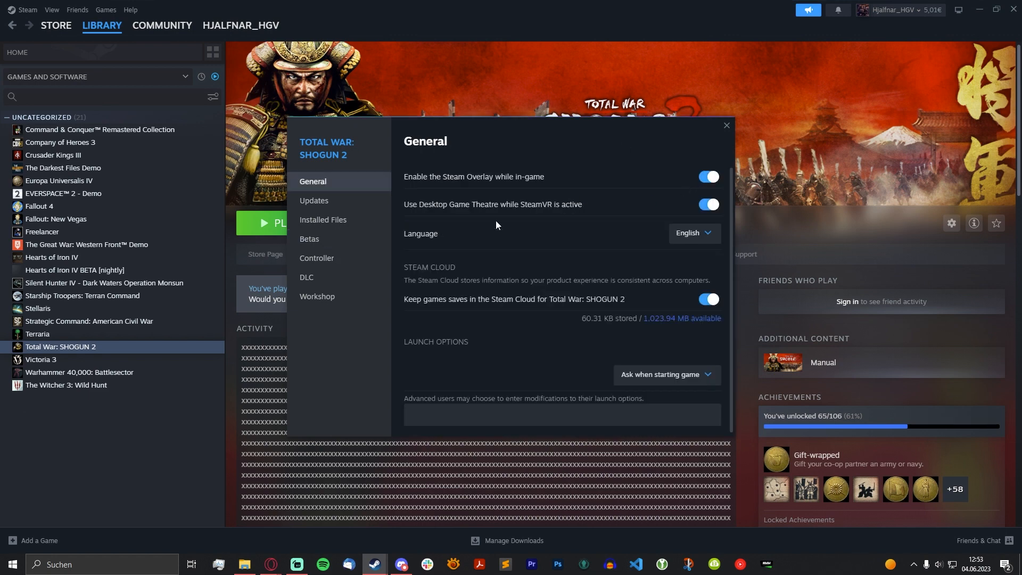
left_click(726, 126)
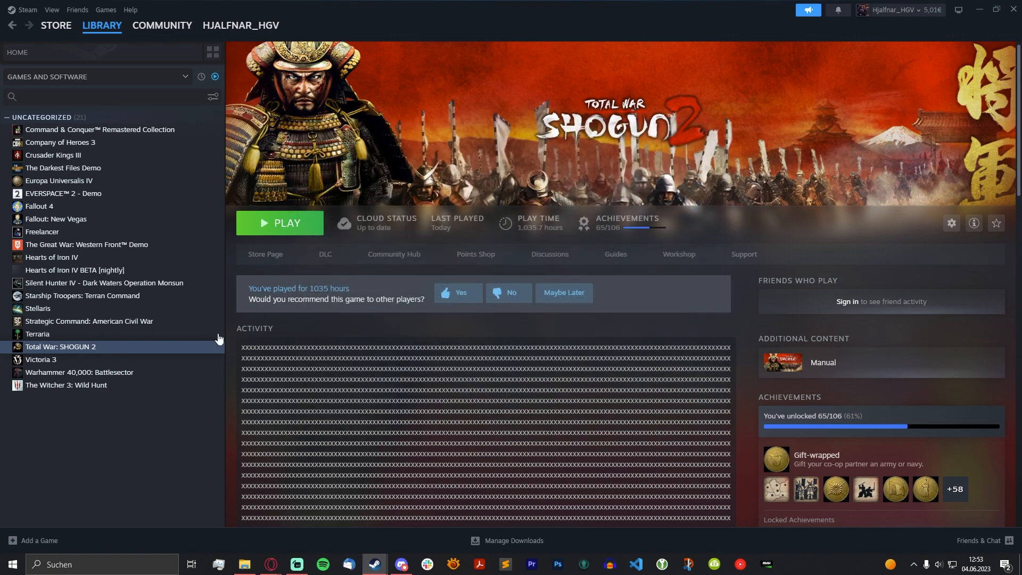
right_click(61, 346)
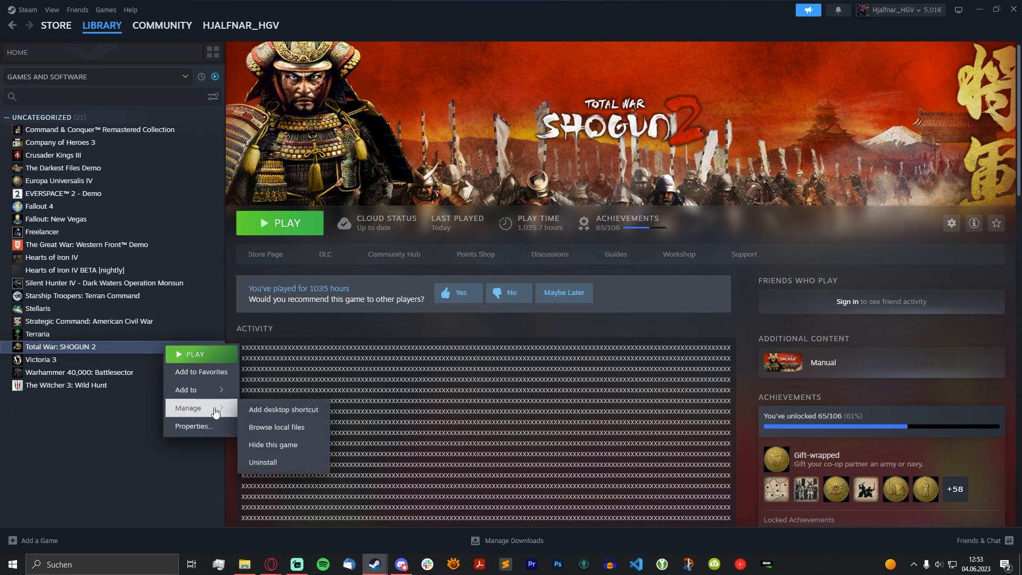
left_click(674, 341)
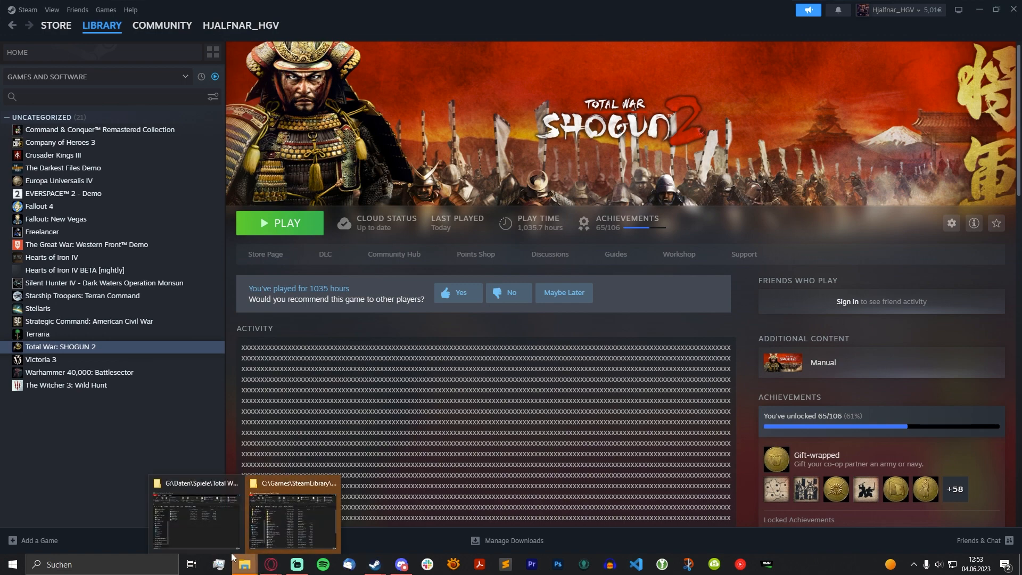
Step: Show both Explorer windows and select QtCore4.dll and icudtl.dat in the game folder
left_click(291, 514)
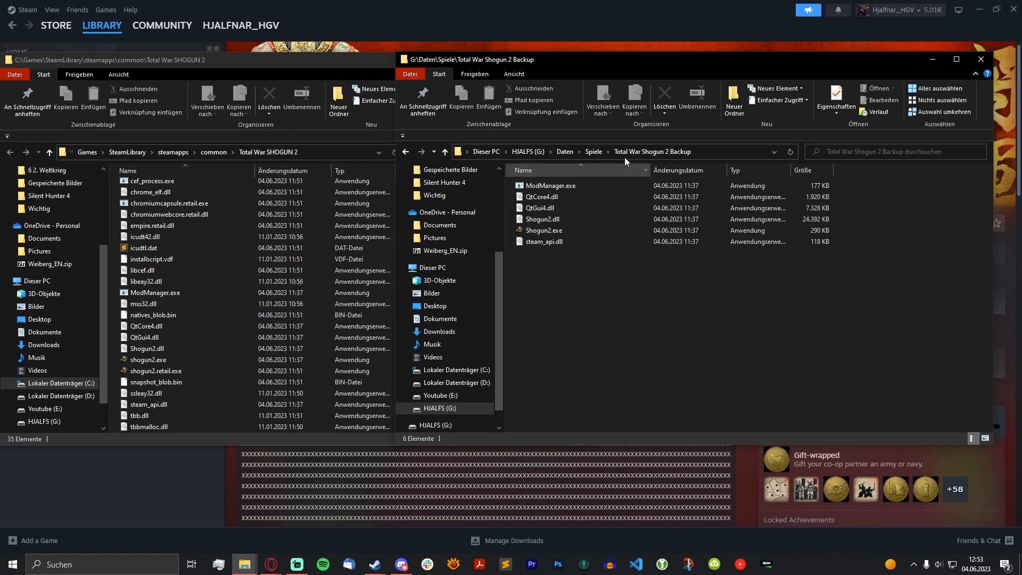
left_click(146, 326)
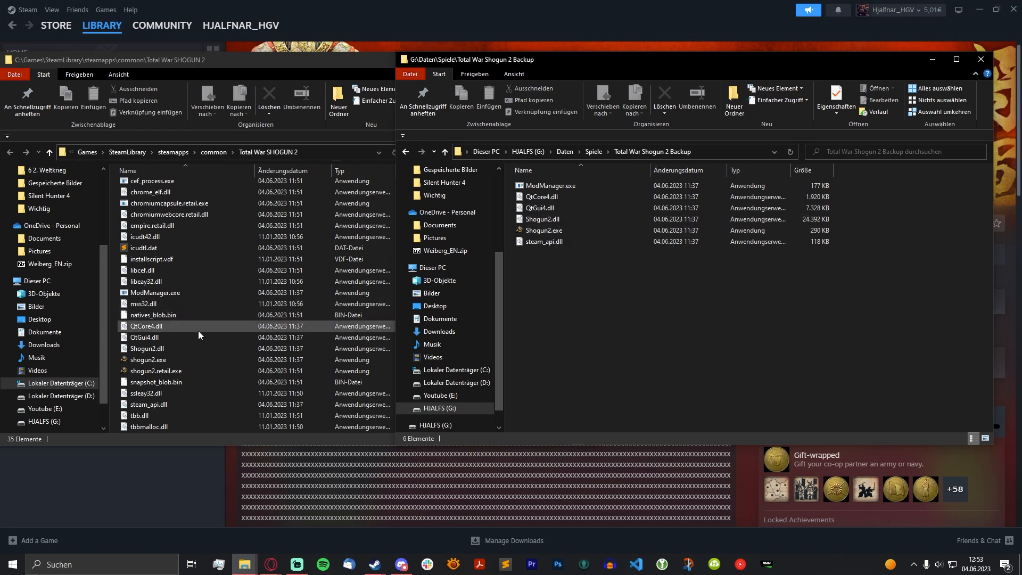
left_click(144, 247)
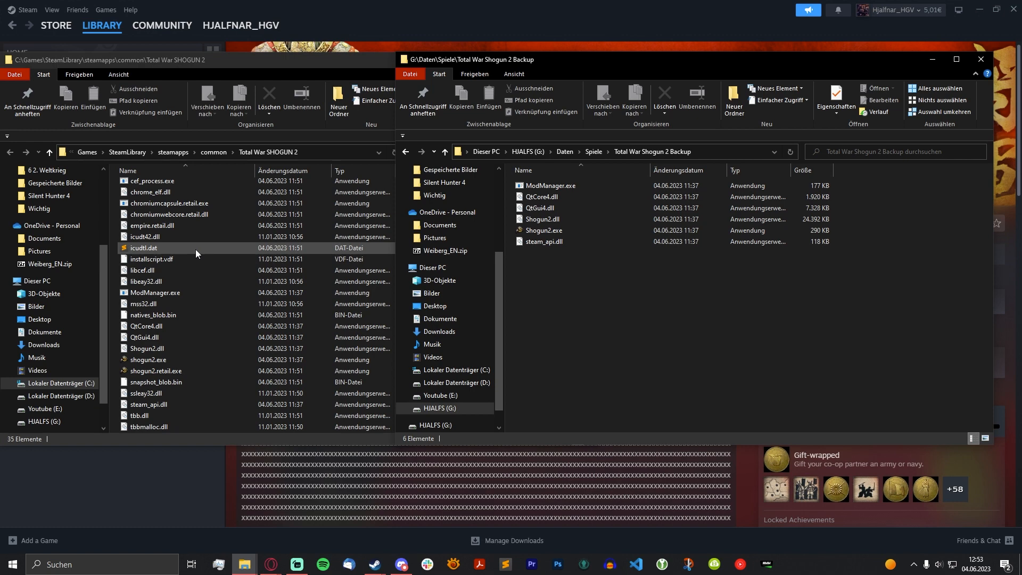
left_click(148, 359)
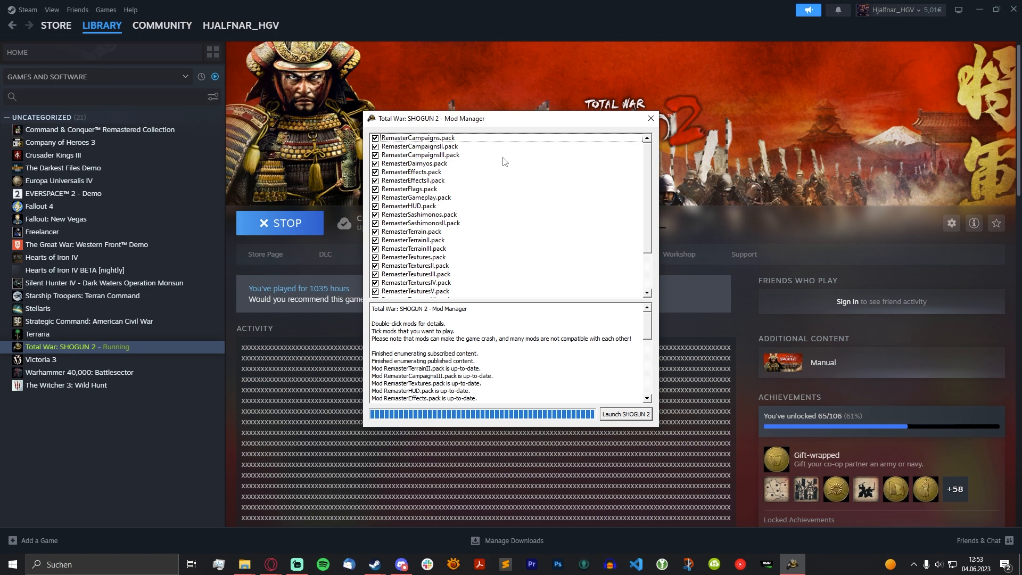
mouse_move(503, 168)
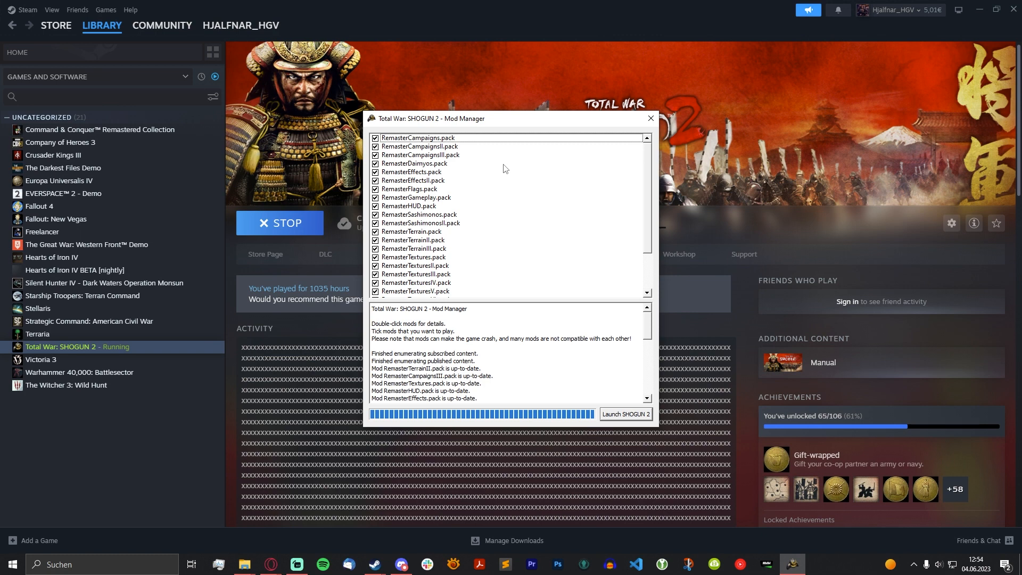
mouse_move(555, 226)
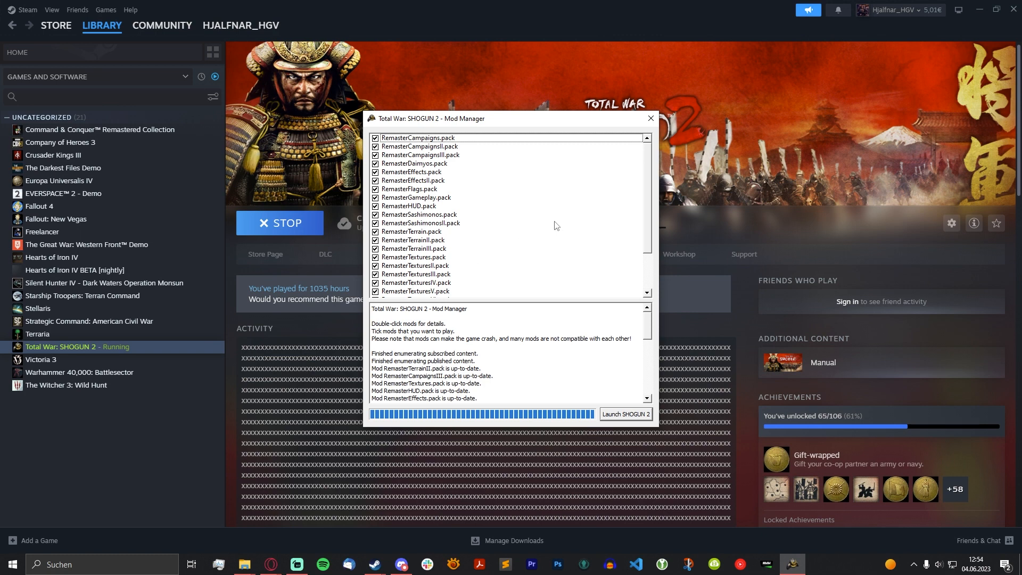
mouse_move(538, 228)
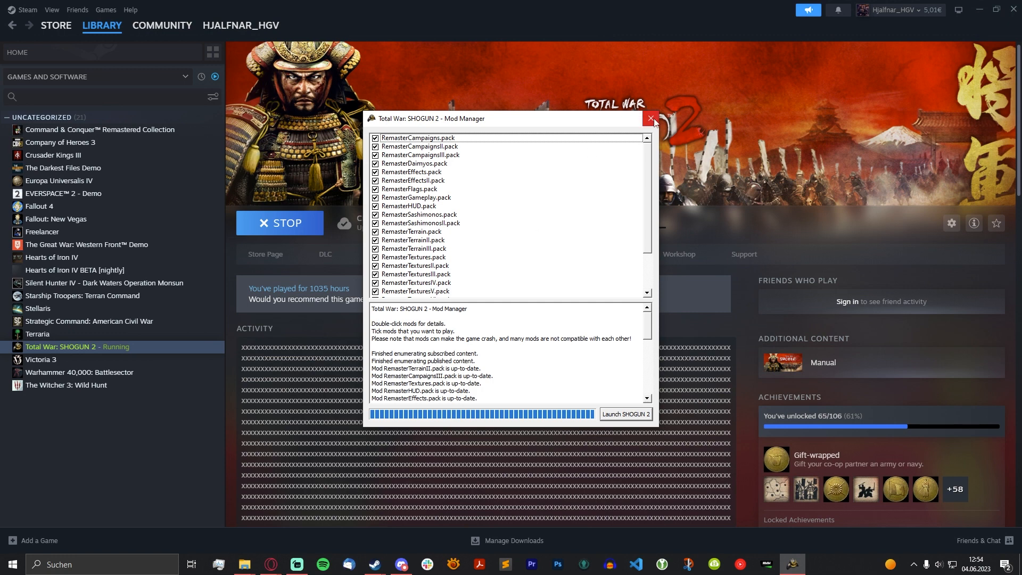
mouse_move(649, 119)
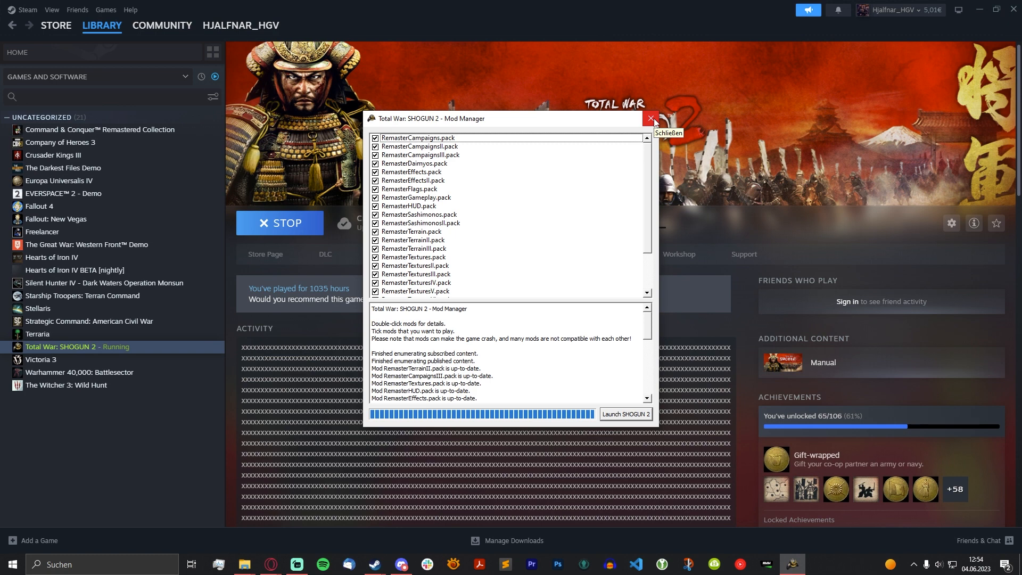
Step: Close the Mod Manager window, leaving the Remaster mods ticked
left_click(650, 119)
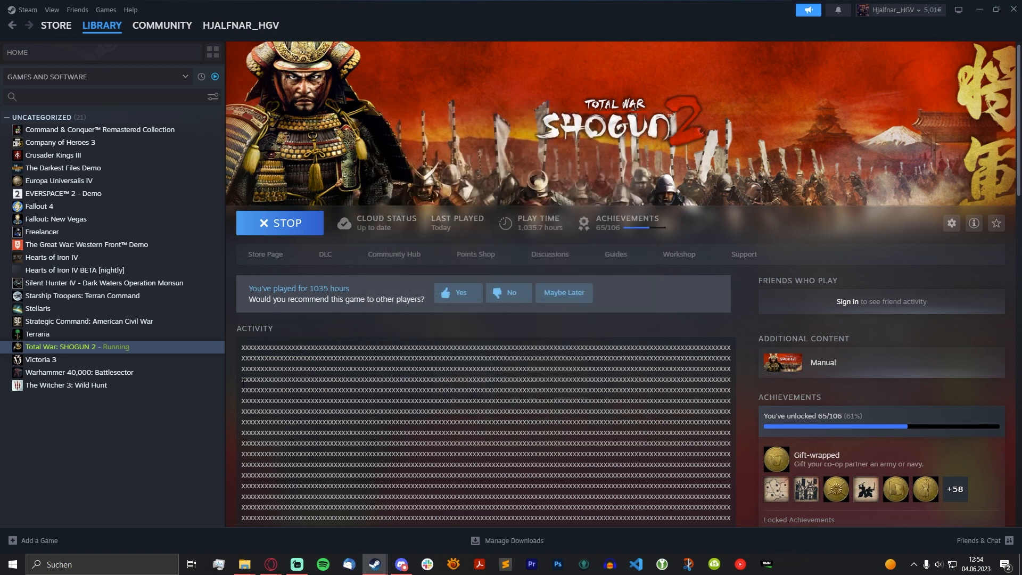